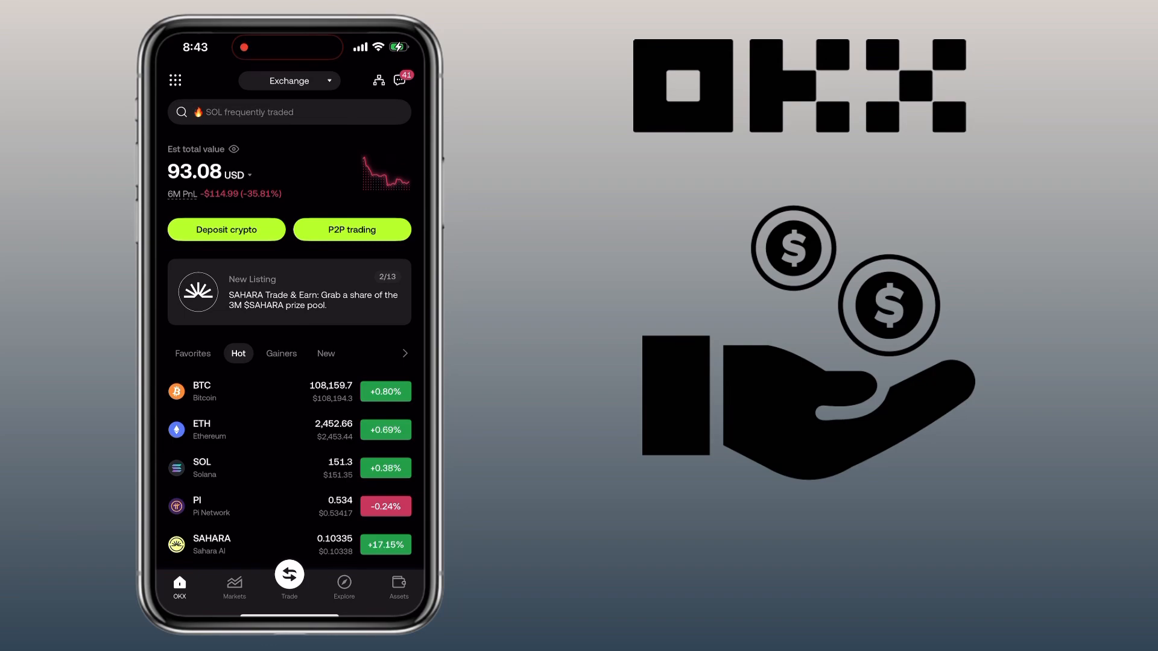
# From OKX Assets, reach the P2P Express sell form for USDT to PHP
pyautogui.click(398, 587)
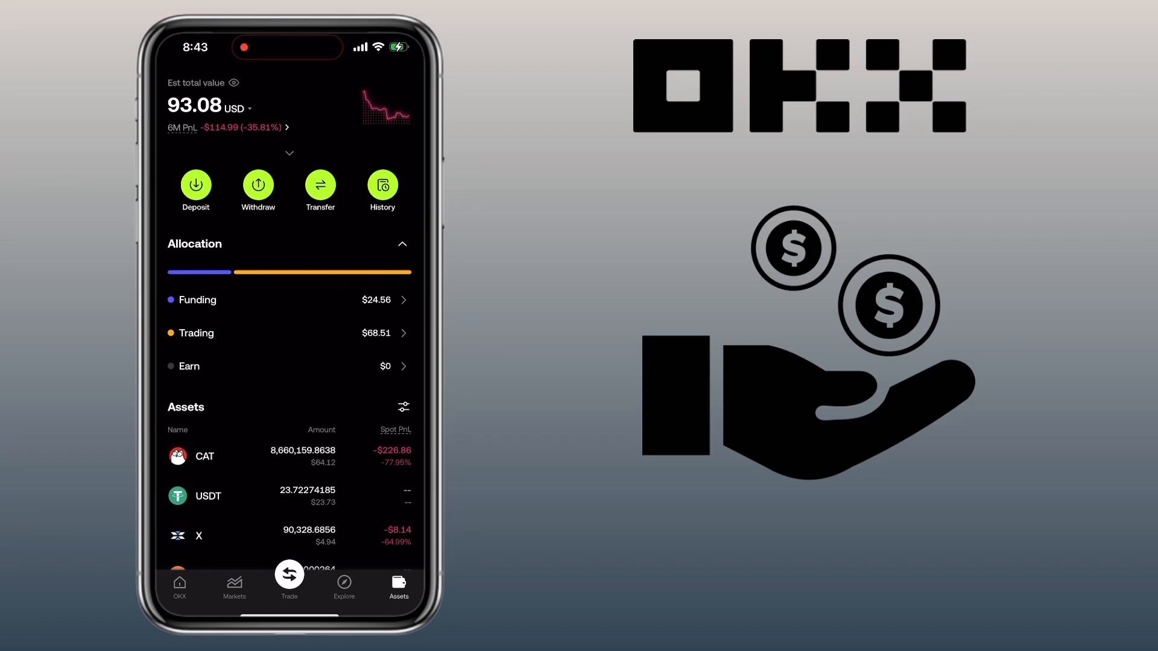
pyautogui.click(257, 187)
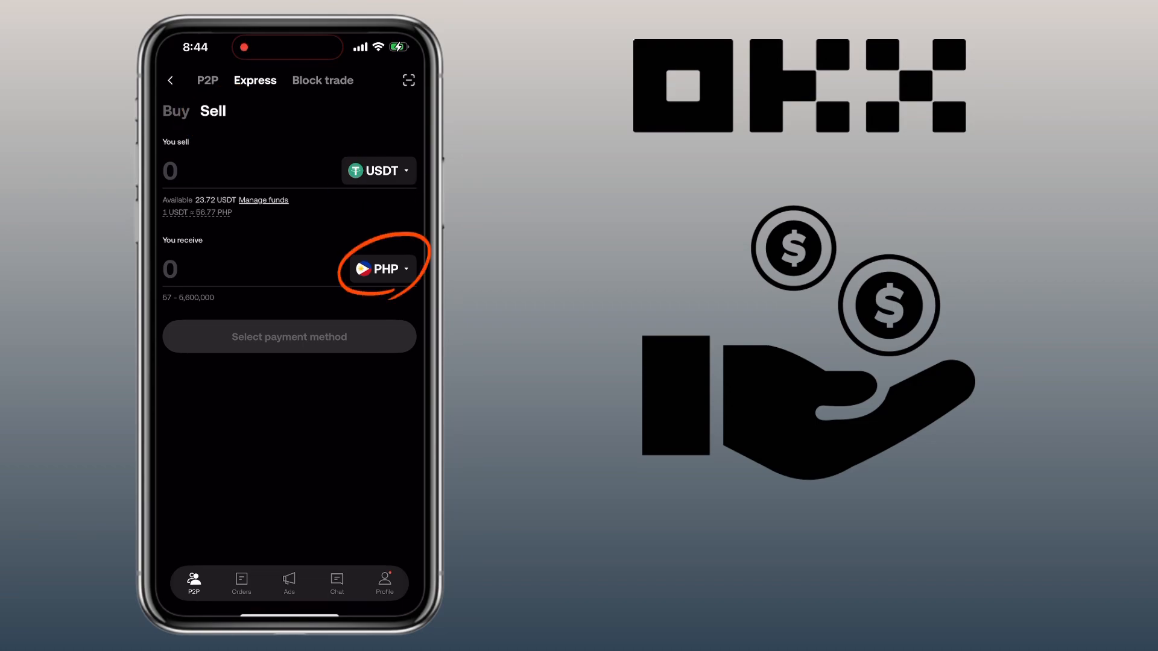
# Enter 23 USDT to sell and check the payment method list before leaving it
pyautogui.click(222, 171)
pyautogui.write('23')
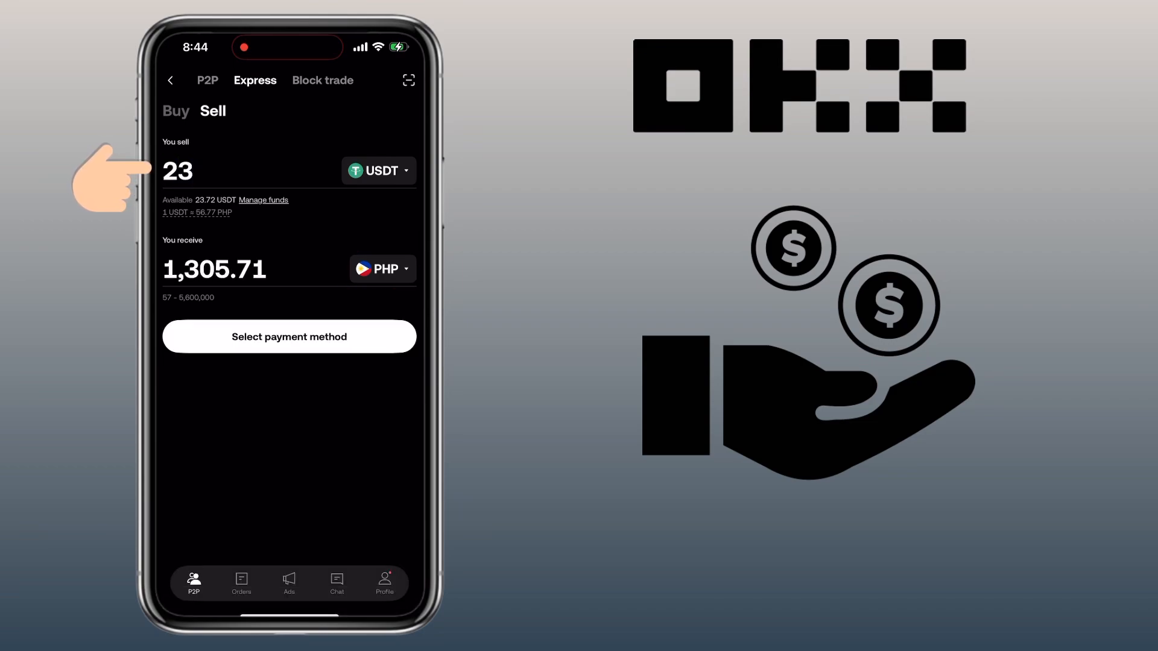
pyautogui.click(289, 336)
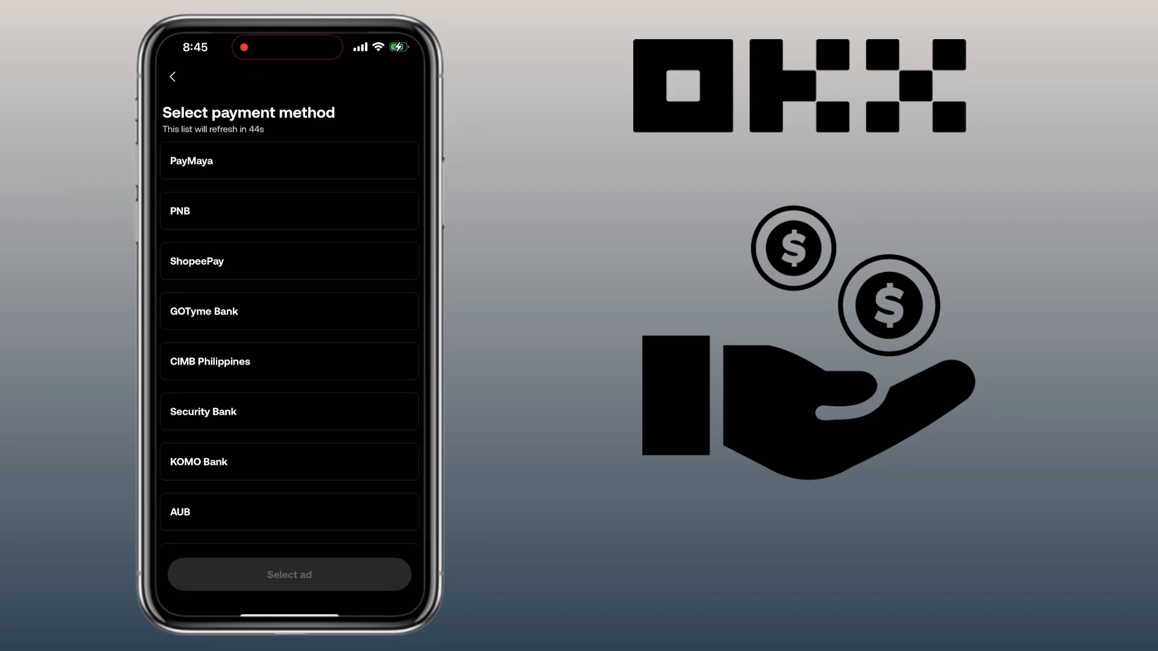
pyautogui.click(288, 260)
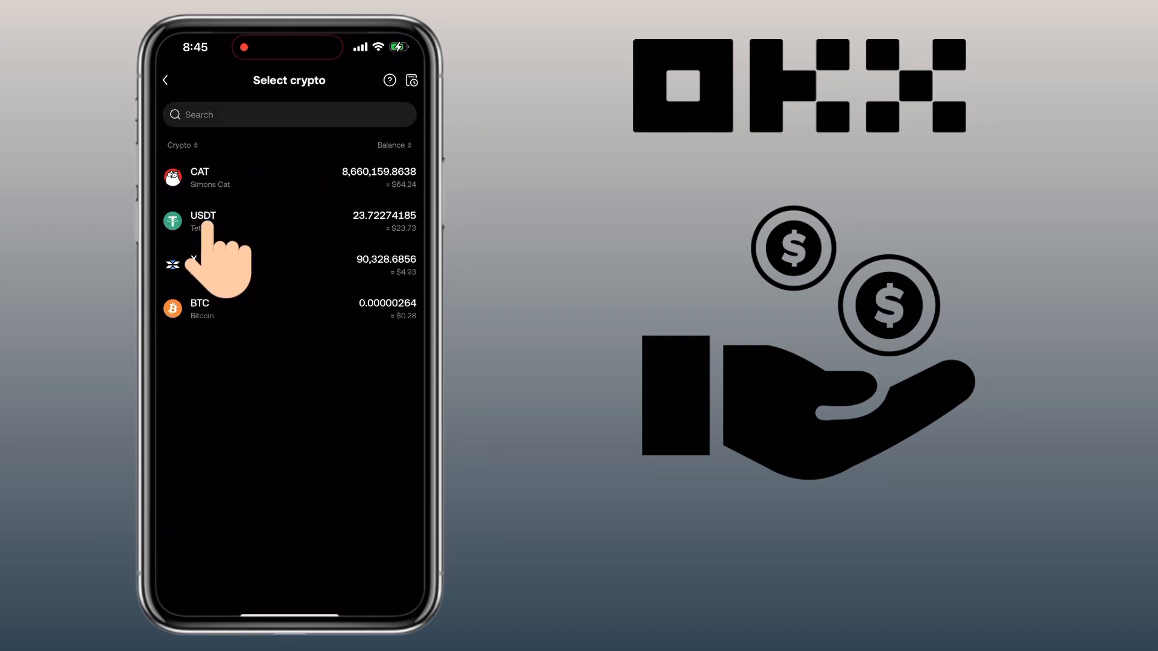
# Select USDT from the held-coins list as the coin to withdraw
pyautogui.click(203, 221)
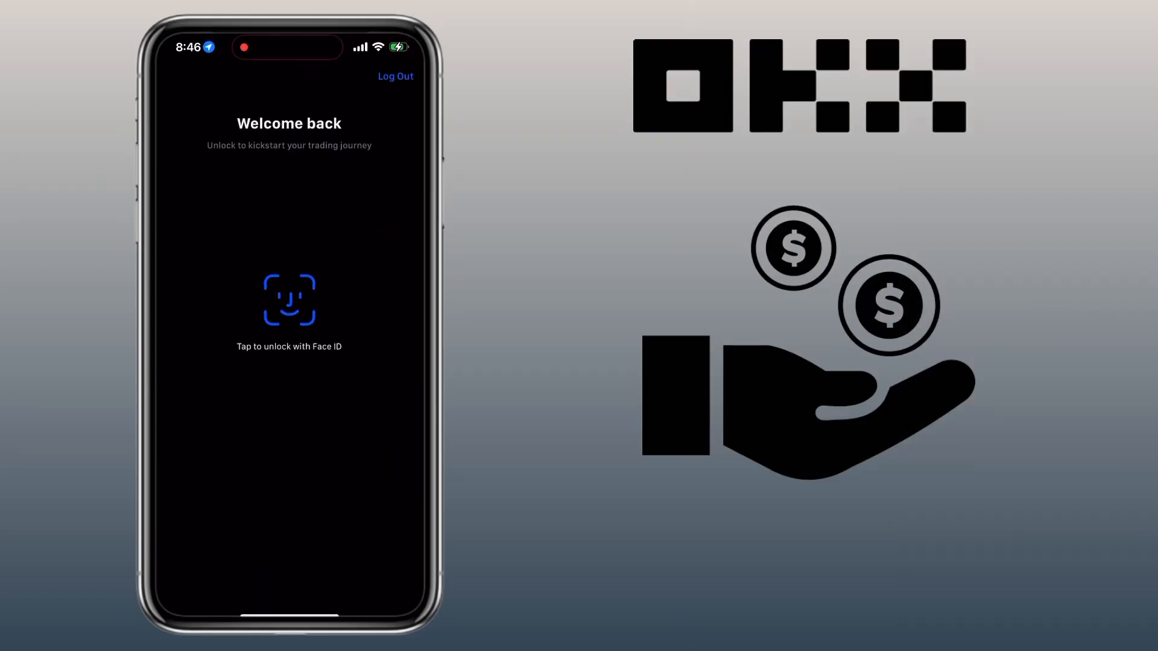
# Unlock MEXC with Face ID and copy its USDT deposit address on Arbitrum One
pyautogui.click(289, 299)
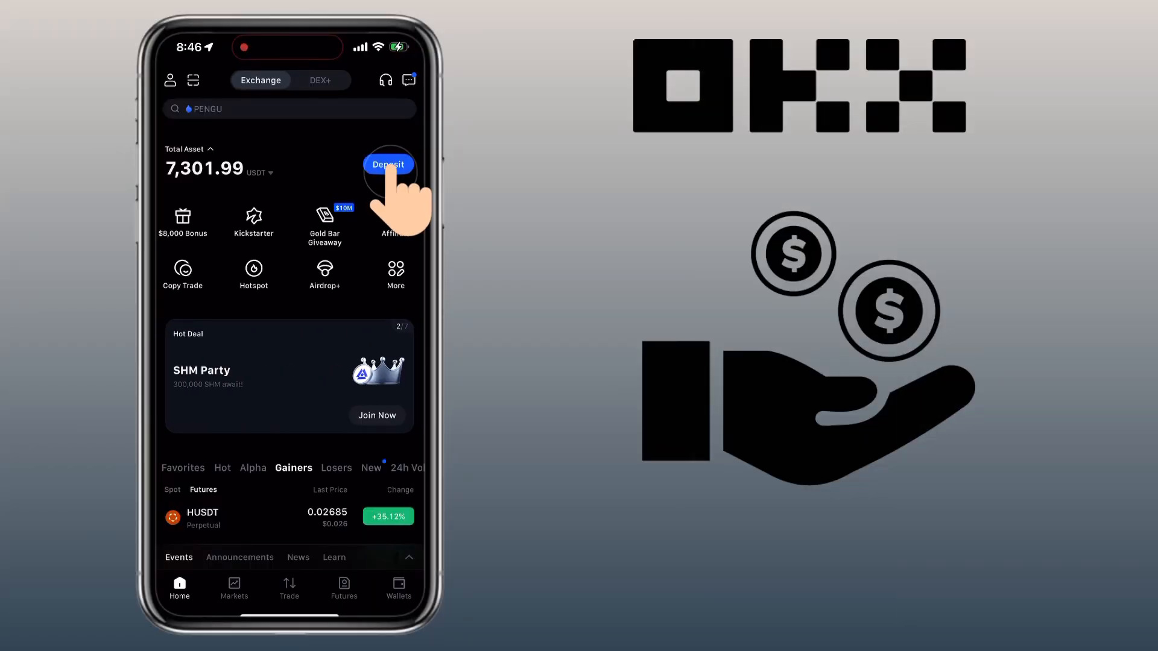
pyautogui.click(387, 164)
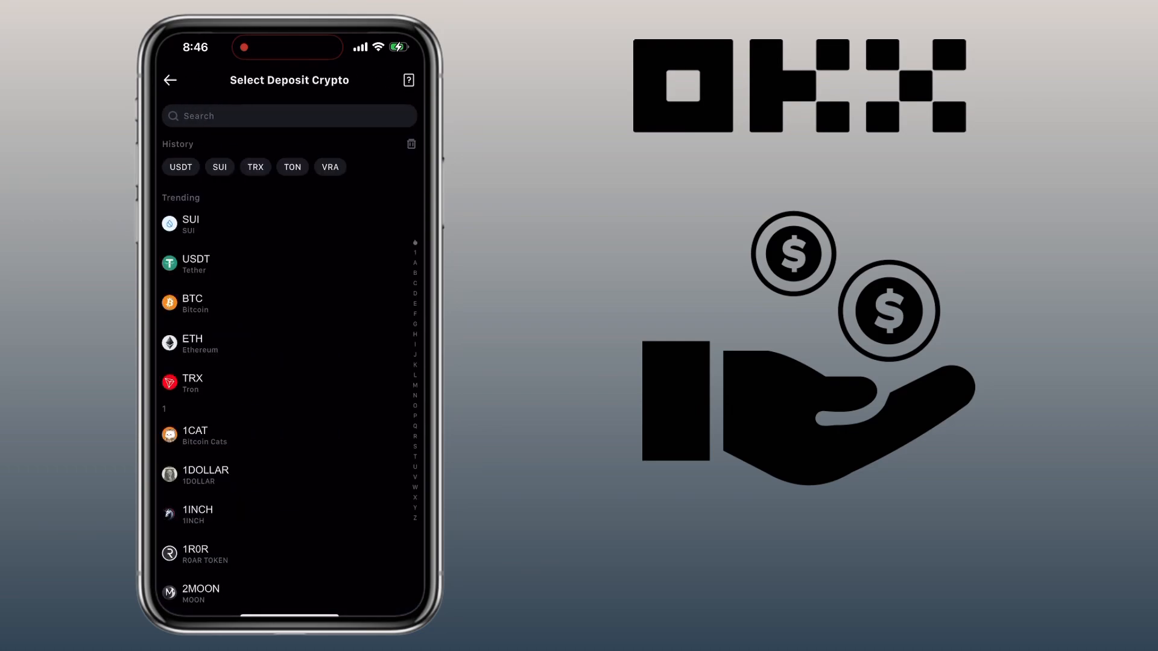
pyautogui.click(197, 264)
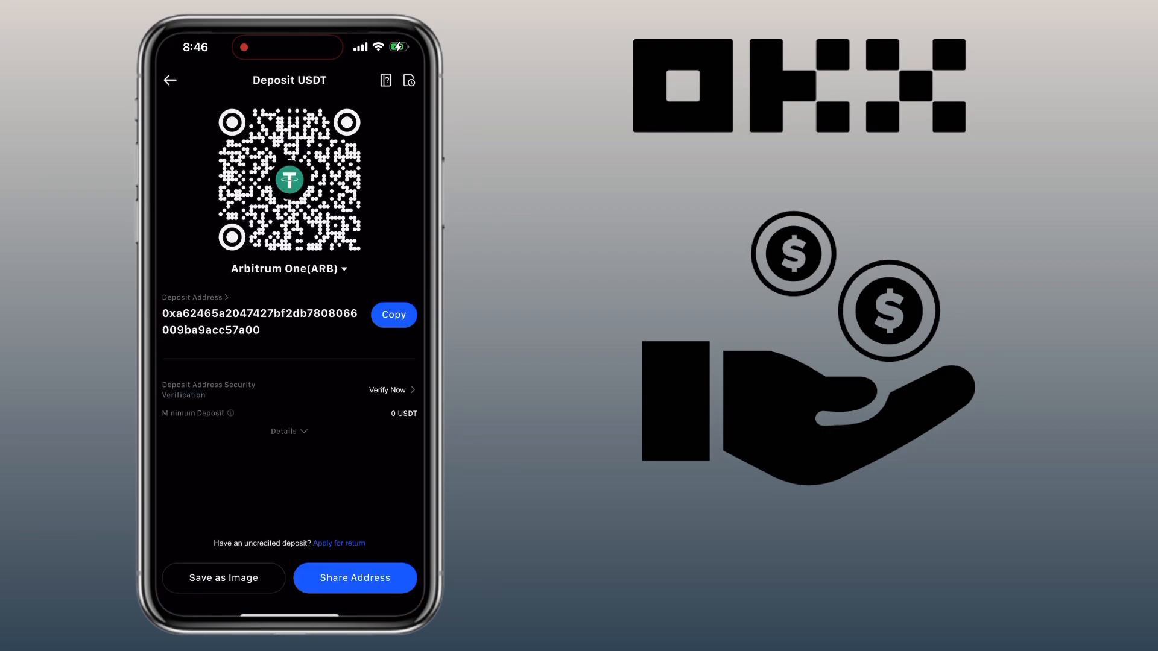
pyautogui.click(393, 315)
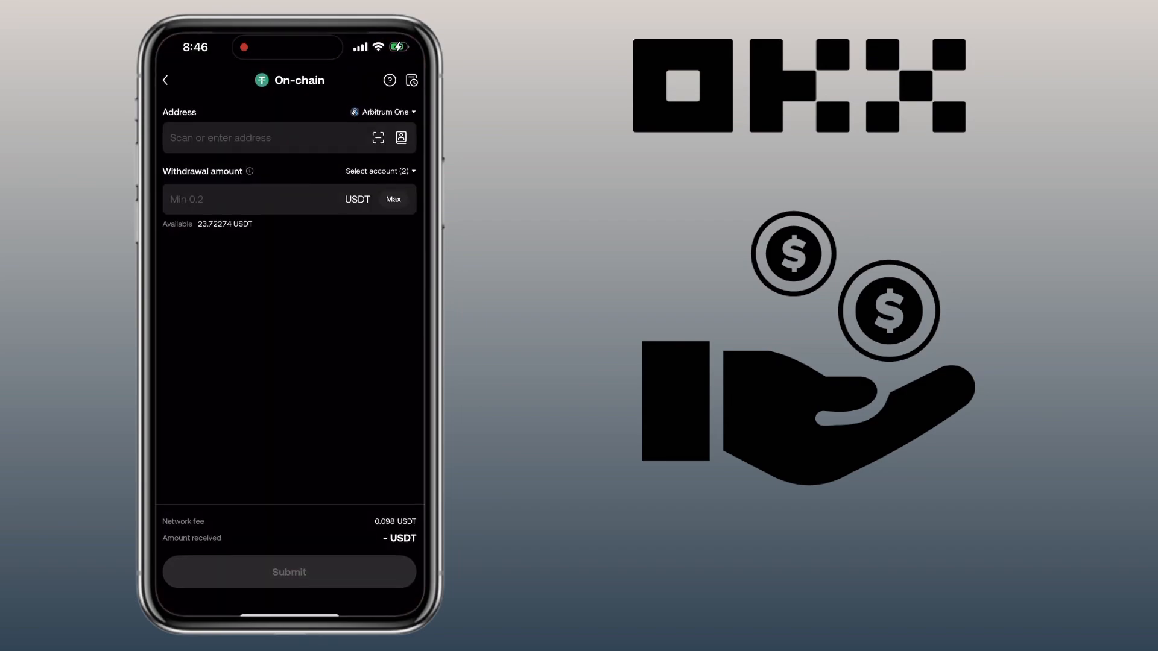
# Withdraw the maximum 23.72274 USDT to the pasted MEXC address, confirming every prompt
pyautogui.click(266, 138)
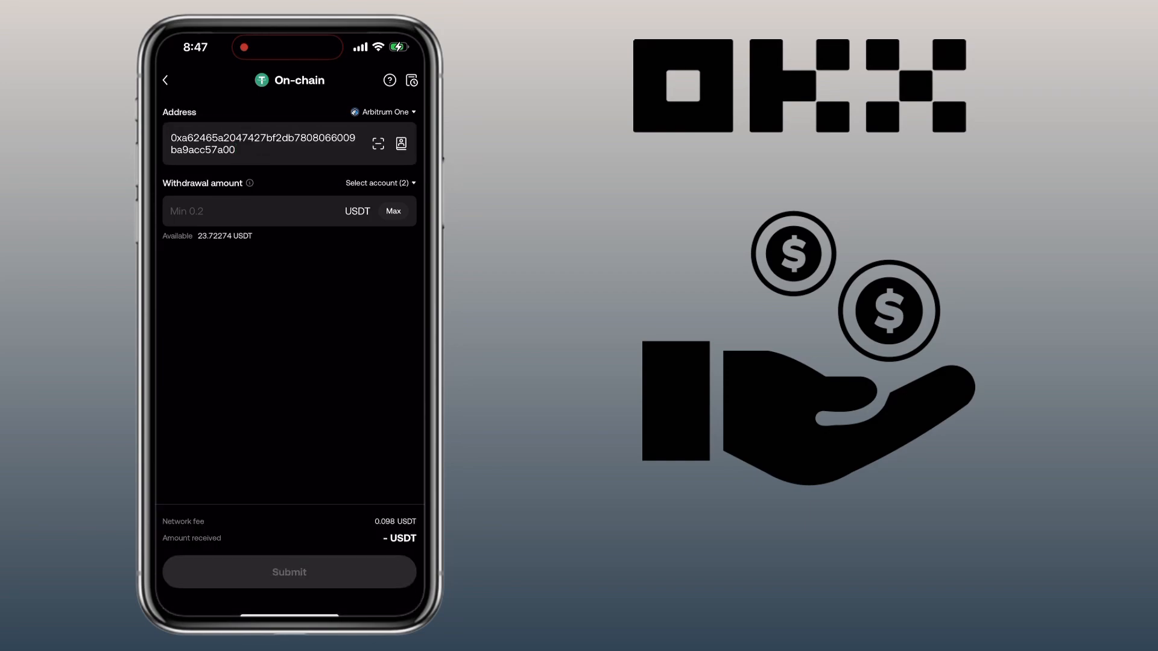
pyautogui.click(392, 211)
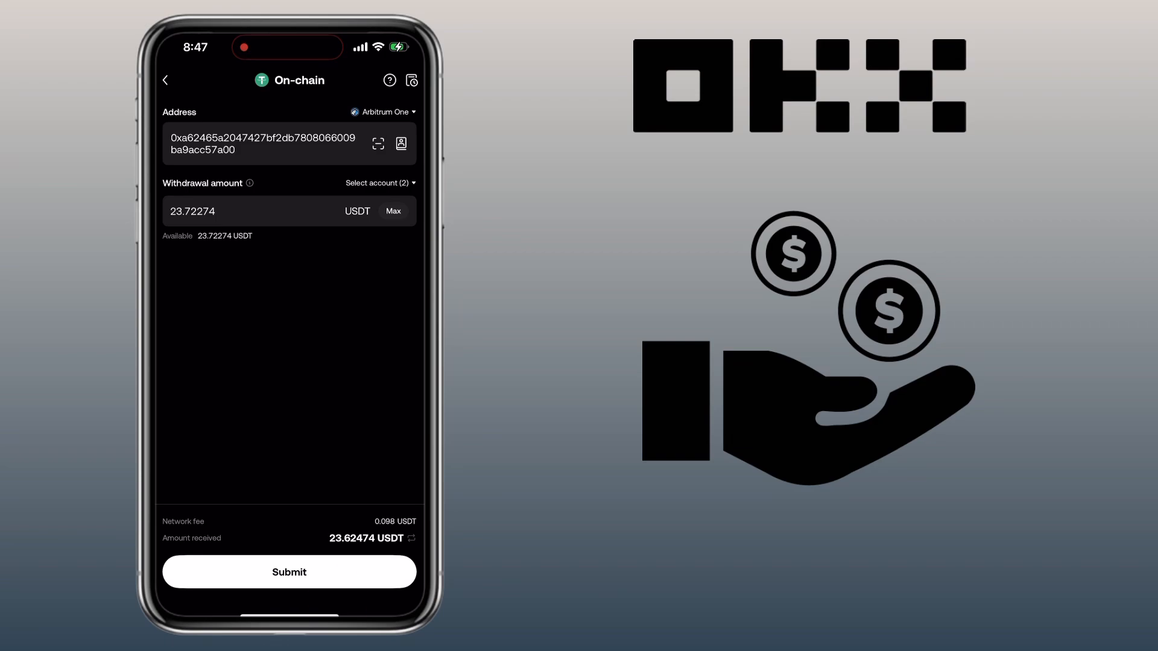
pyautogui.click(289, 572)
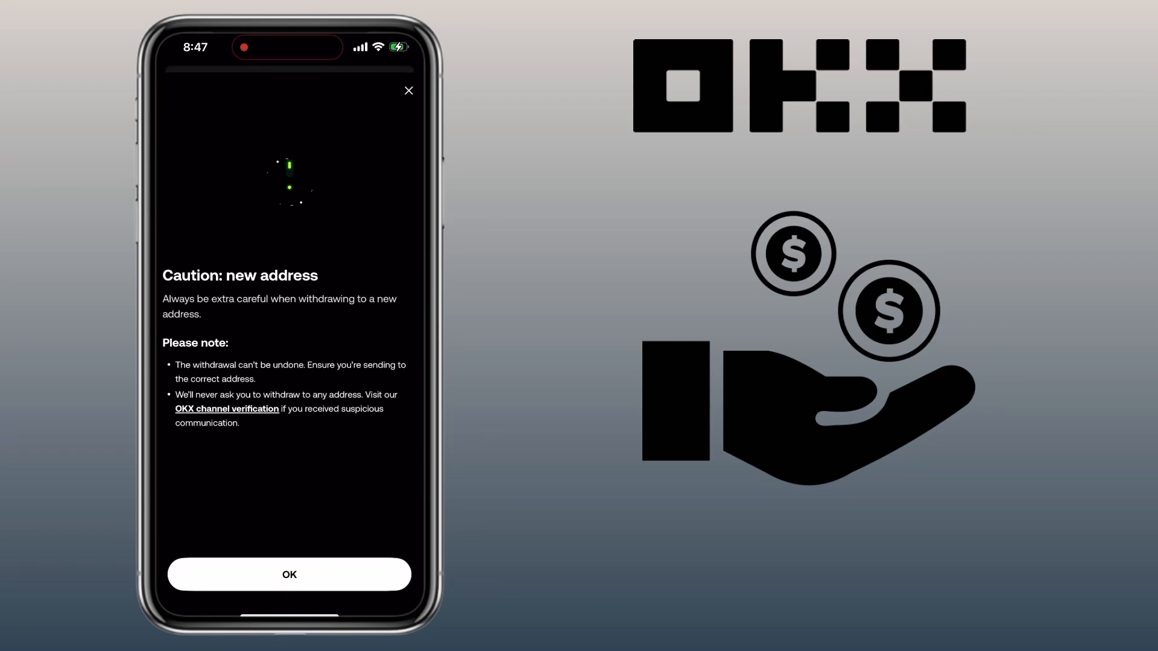
pyautogui.click(289, 574)
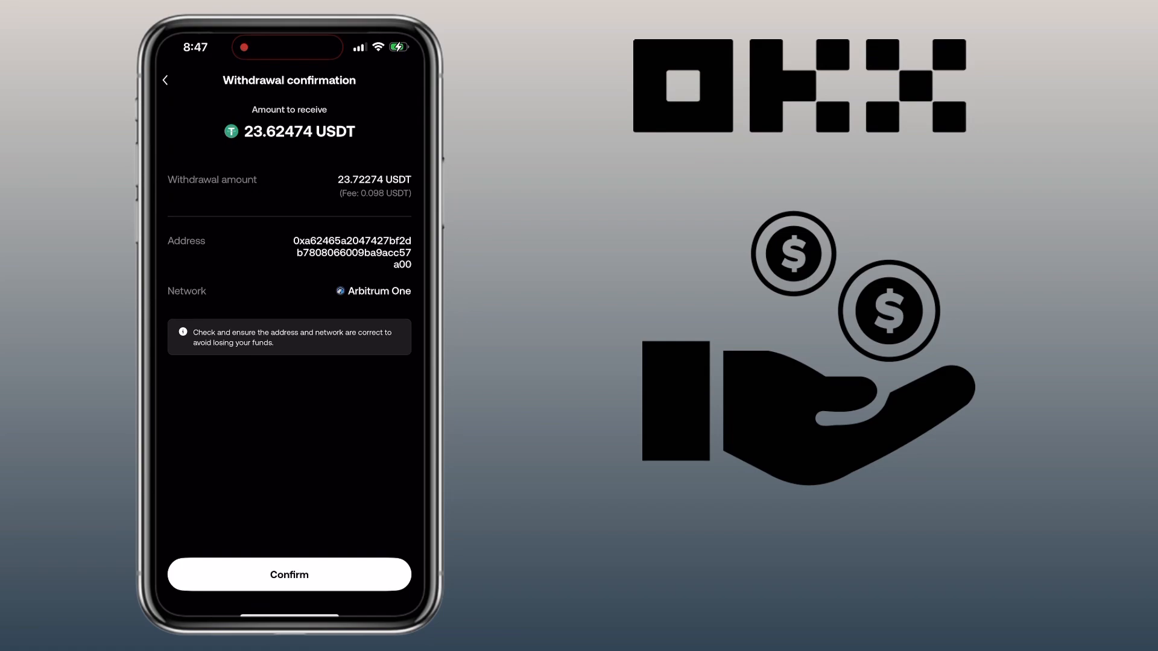
pyautogui.click(289, 574)
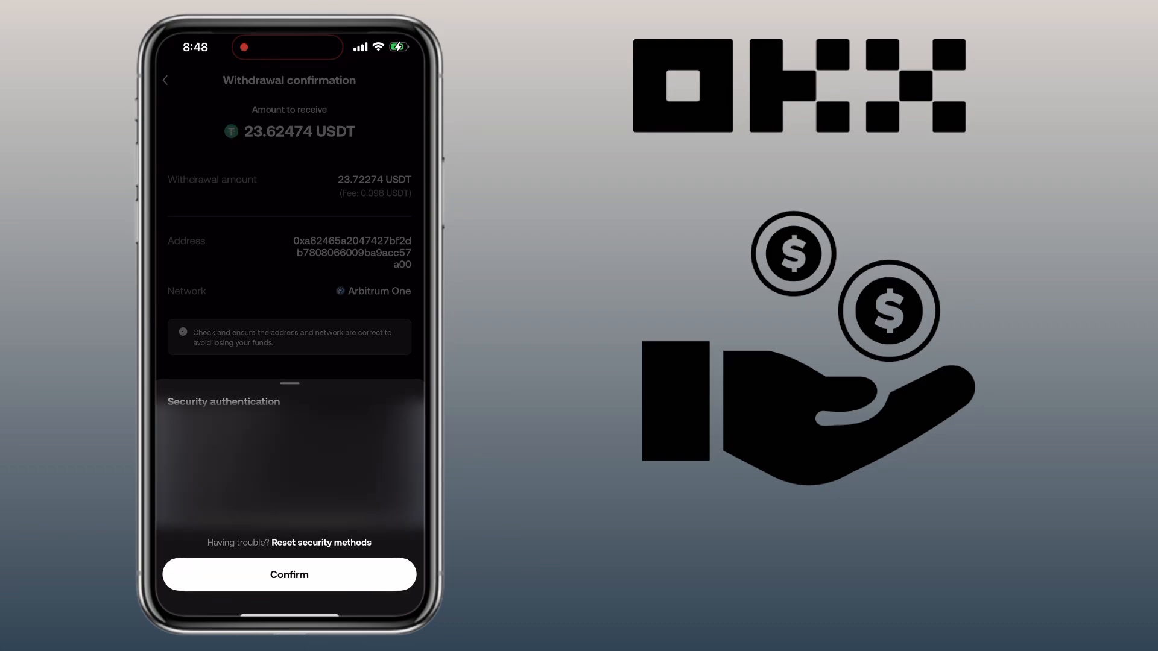
pyautogui.click(289, 574)
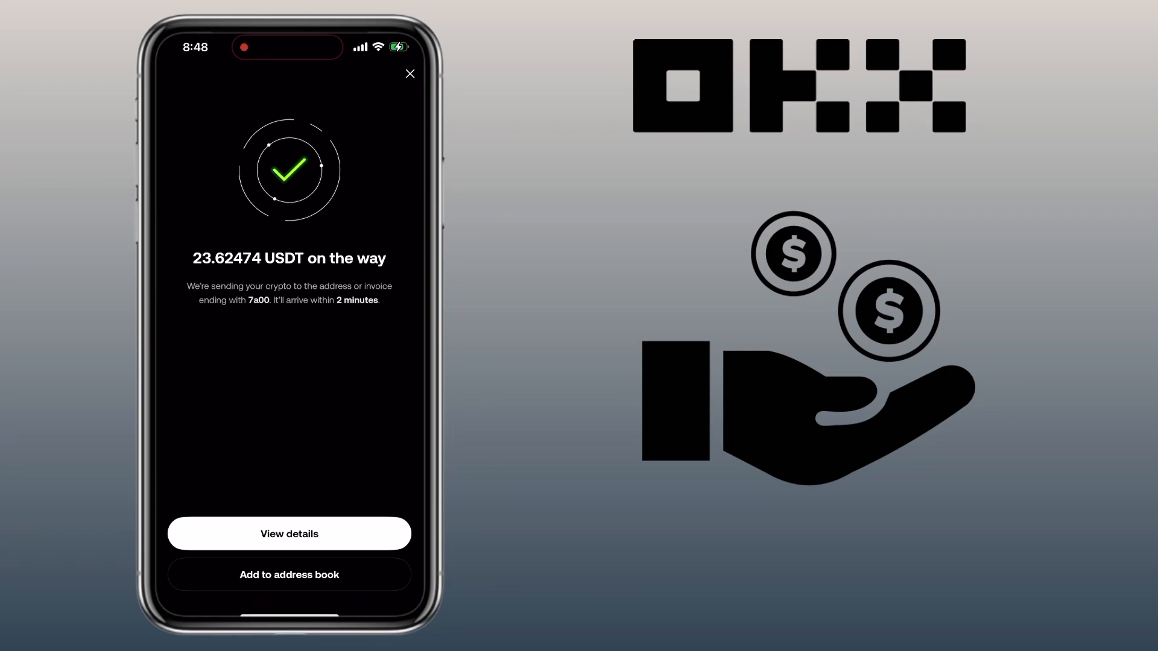
pyautogui.click(409, 73)
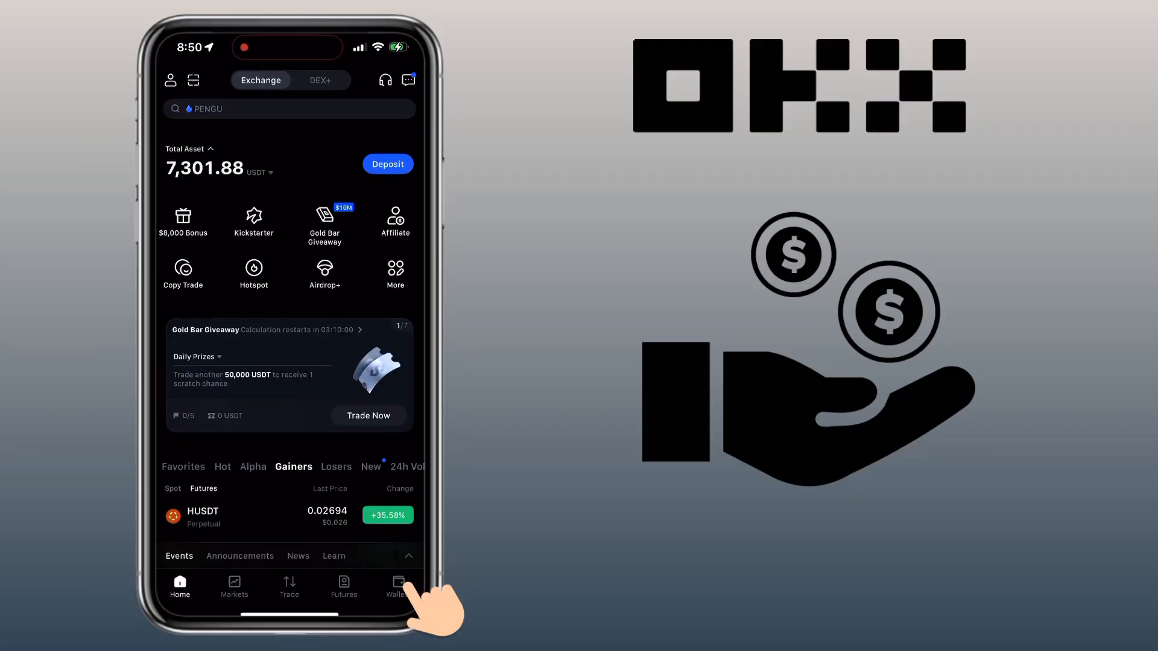
# Open MEXC's deposit status from Wallets and view the 23.62474 USDT deposit details
pyautogui.click(397, 586)
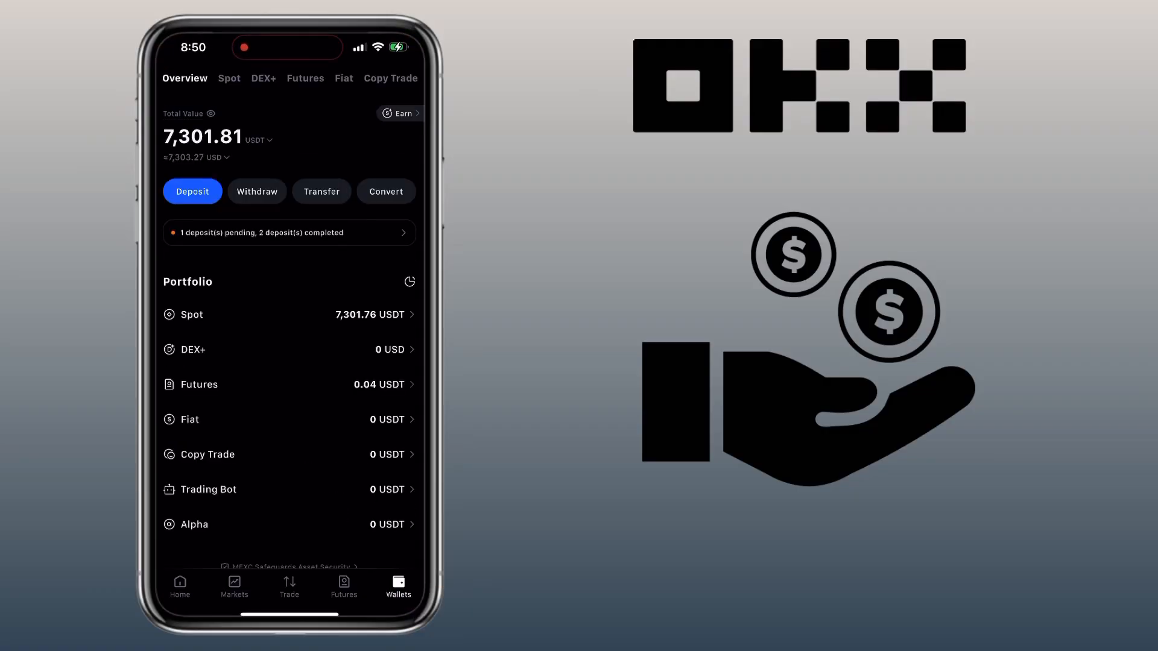
pyautogui.click(288, 233)
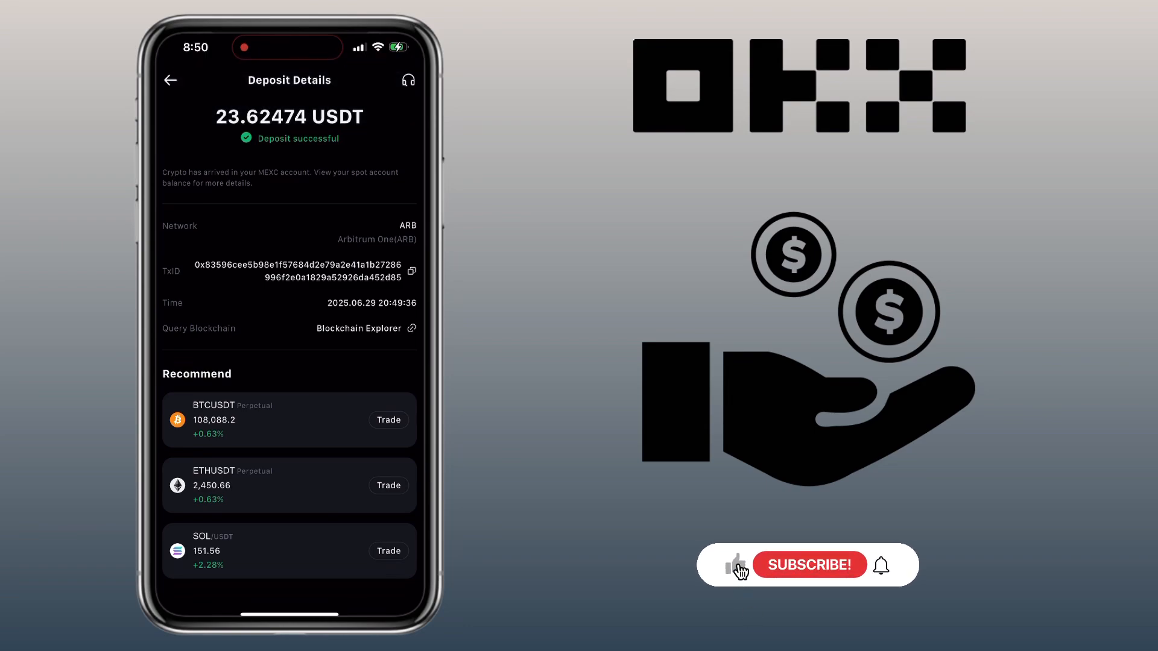
pyautogui.click(809, 564)
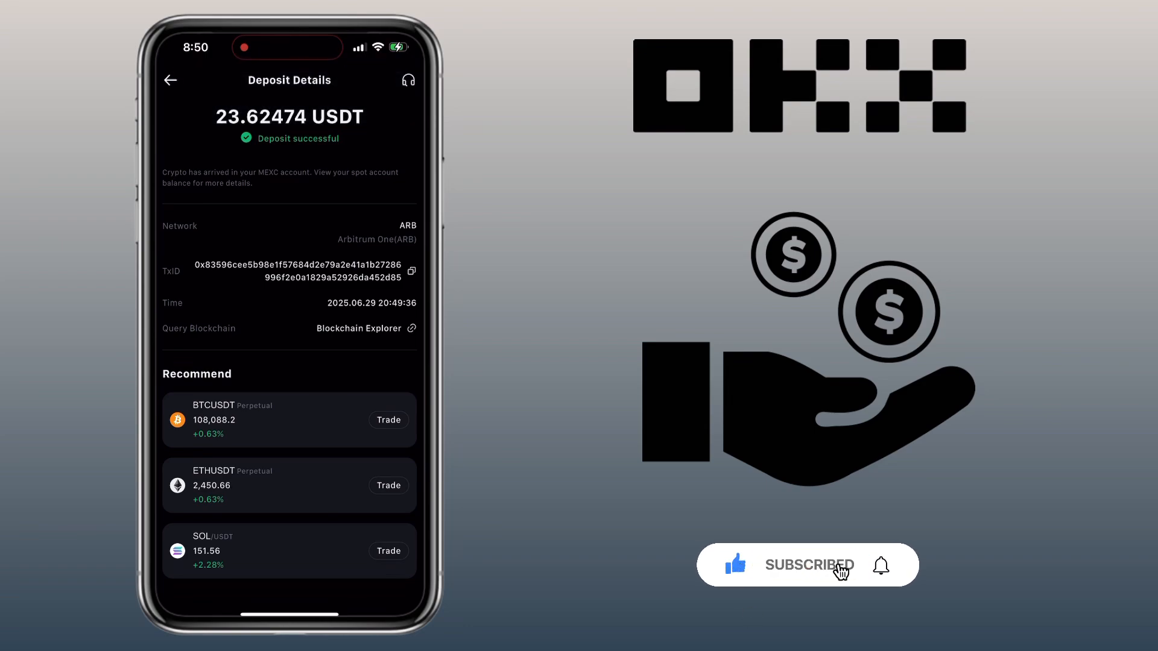